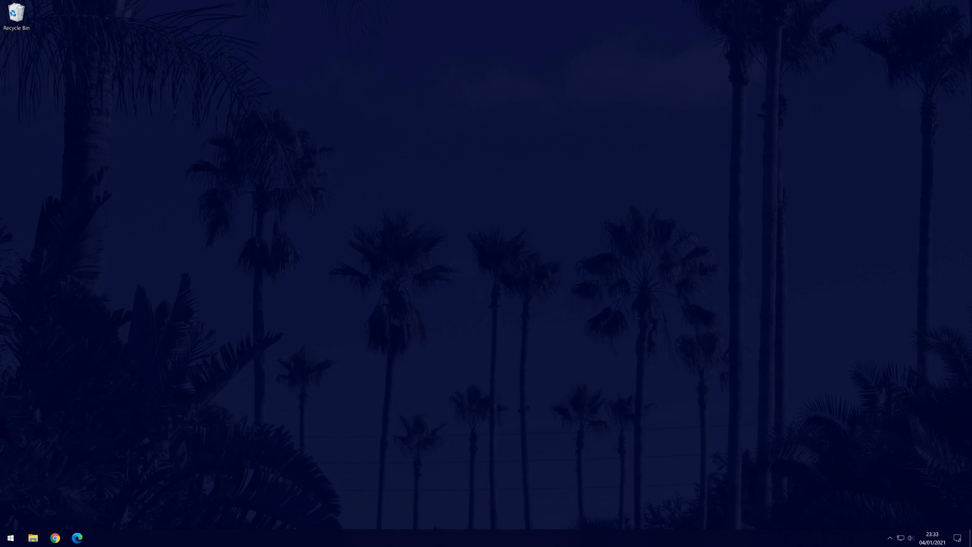
mouse_move(526, 508)
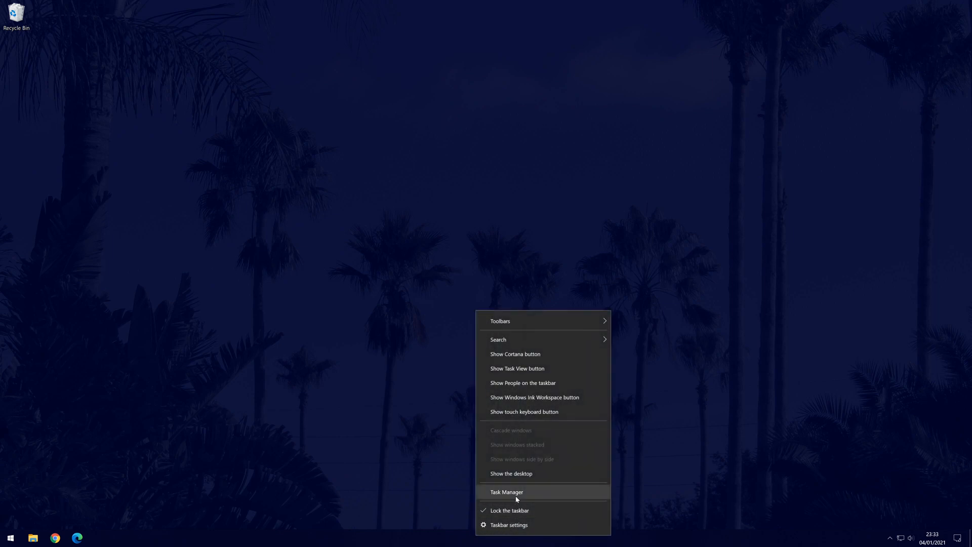
Launch Task Manager from the taskbar context menu.
left_click(507, 492)
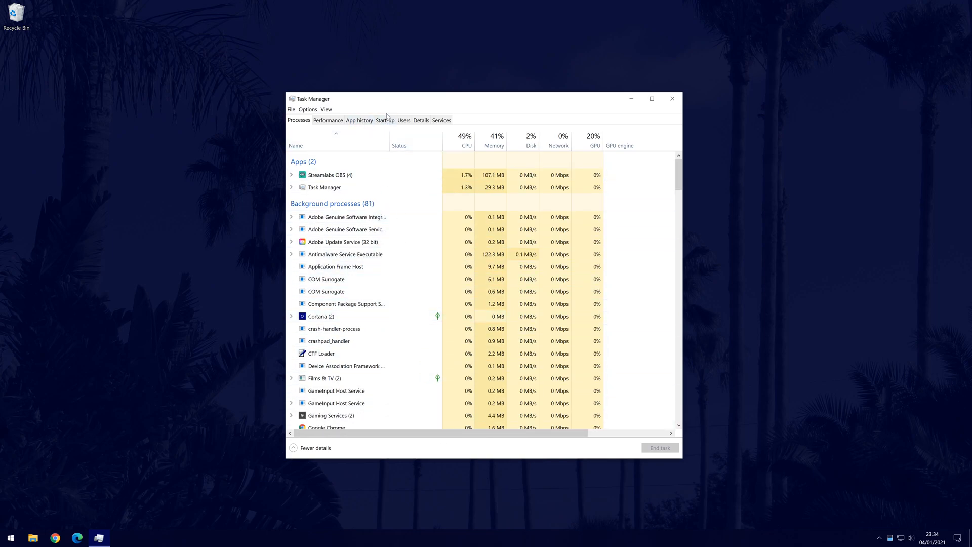
Review the Start-up list entries: Java Update Scheduler, CCXProcess and Skype, leaving them unchanged.
left_click(385, 119)
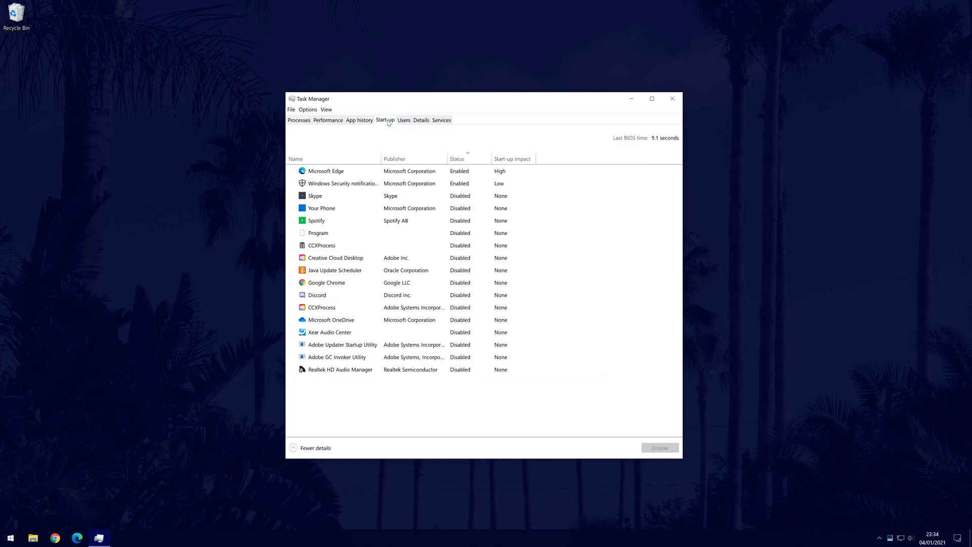
left_click(336, 270)
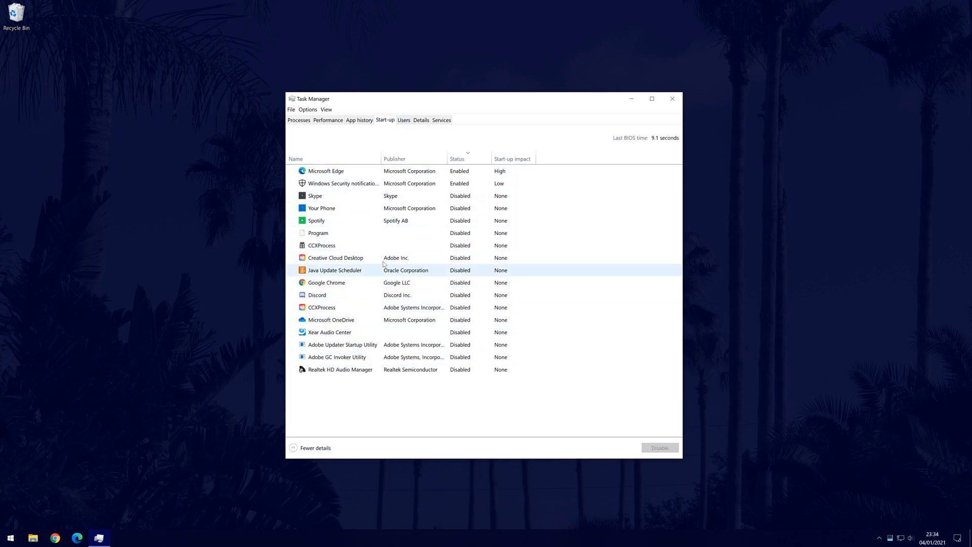
left_click(321, 307)
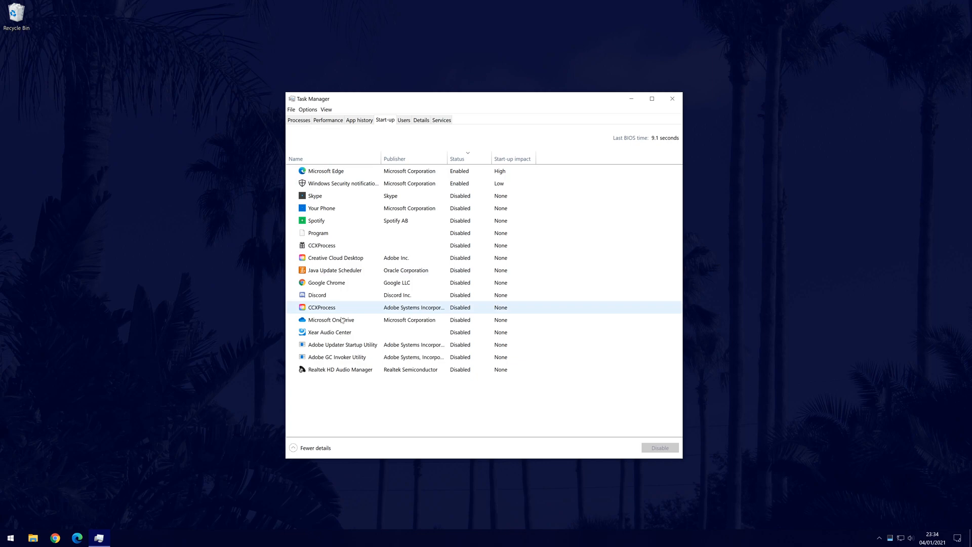
left_click(336, 195)
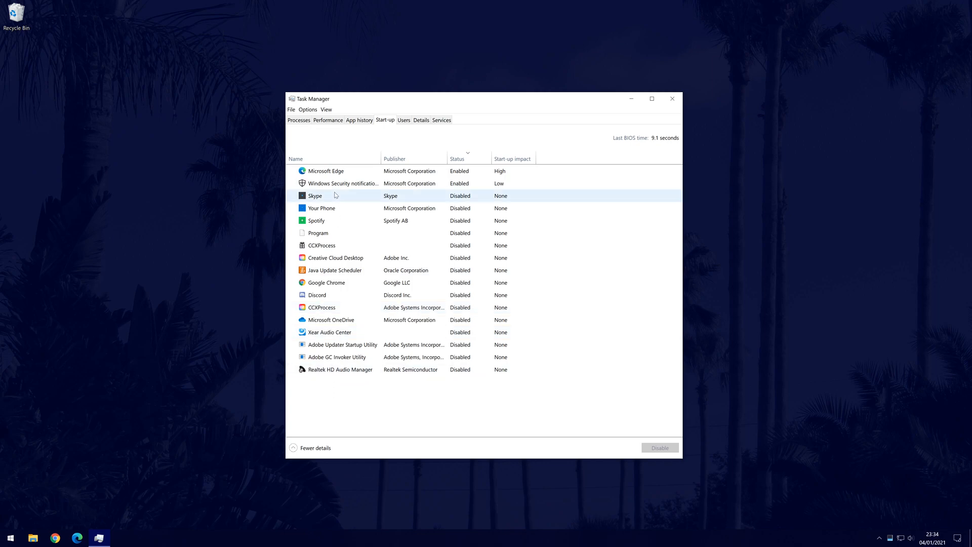
left_click(326, 171)
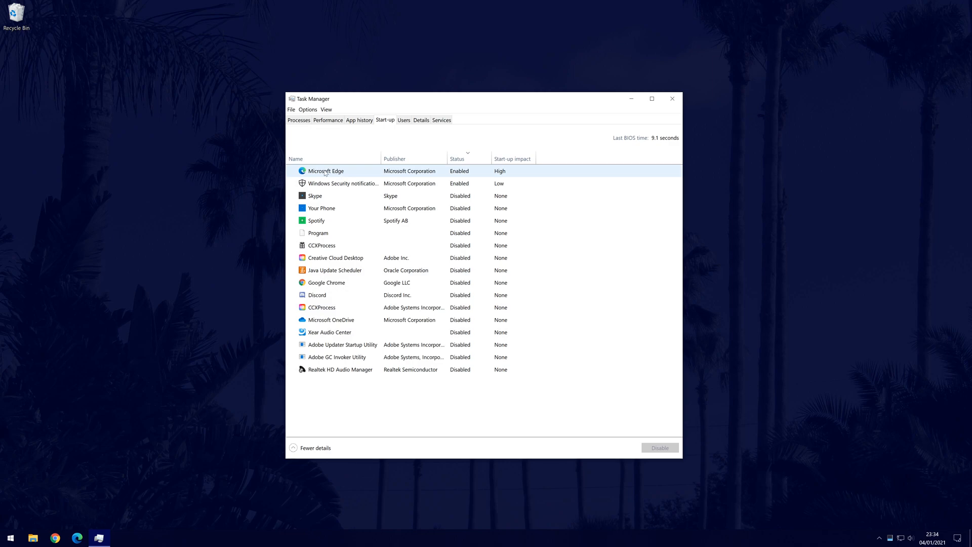
Check the options for the Microsoft Edge start-up entry without changing it, then leave Task Manager.
right_click(325, 170)
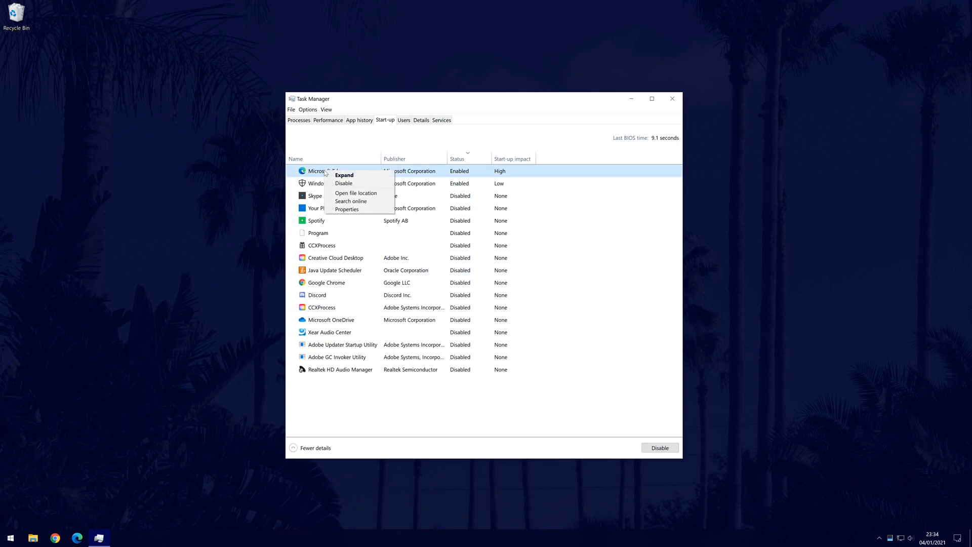
mouse_move(344, 176)
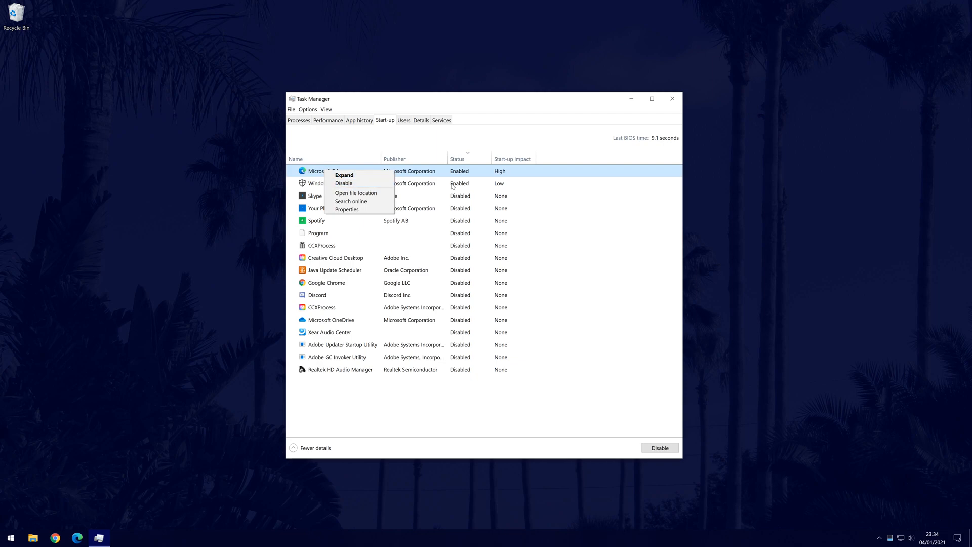
left_click(513, 145)
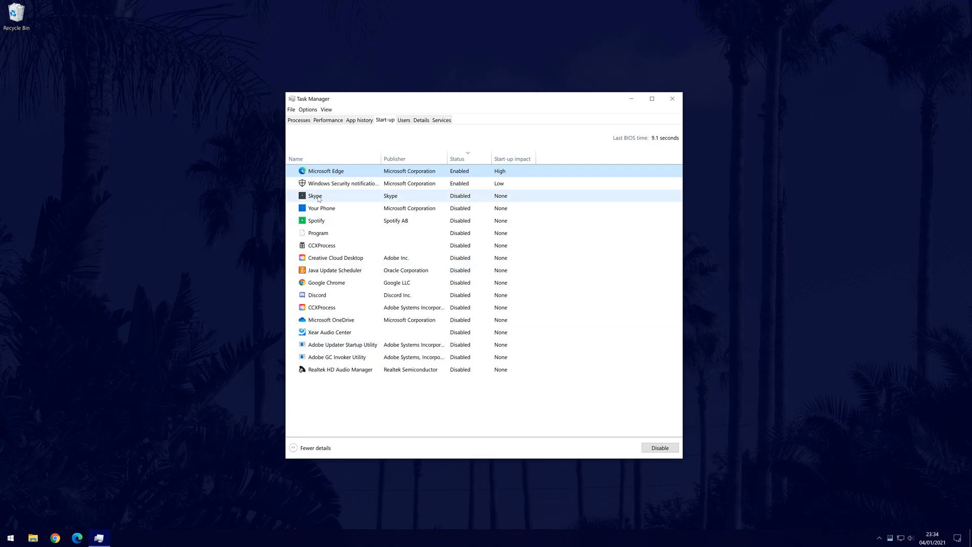
right_click(315, 196)
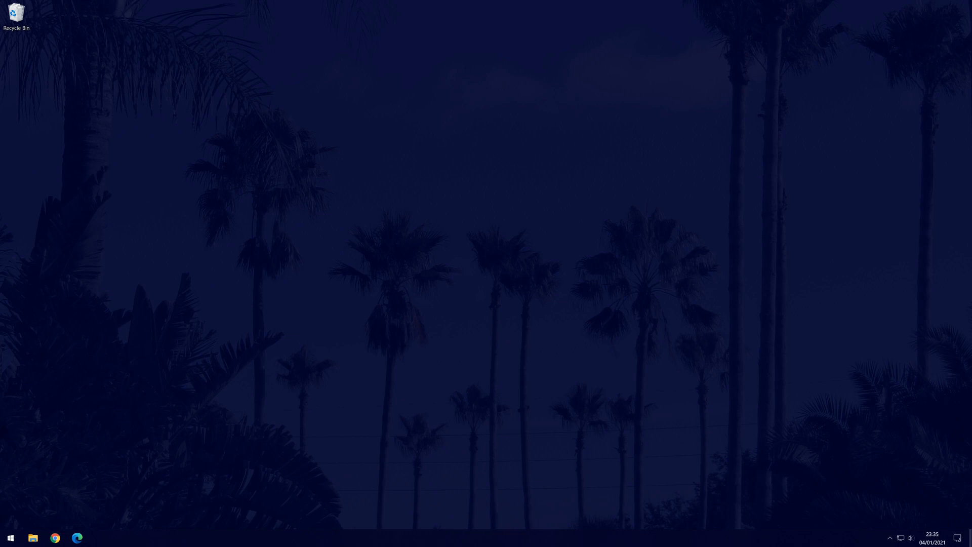
mouse_move(791, 381)
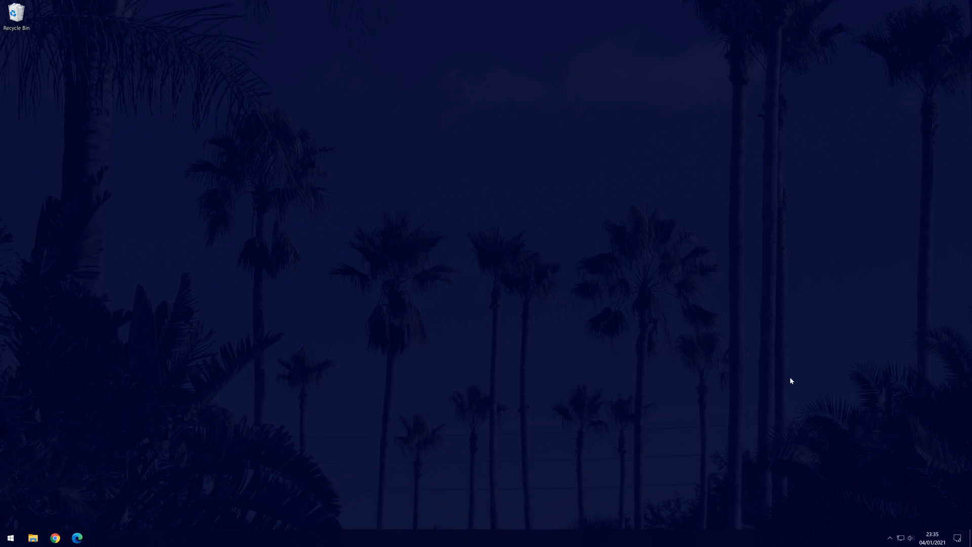
Reach the Privacy section of Windows Settings from the Start menu.
left_click(10, 537)
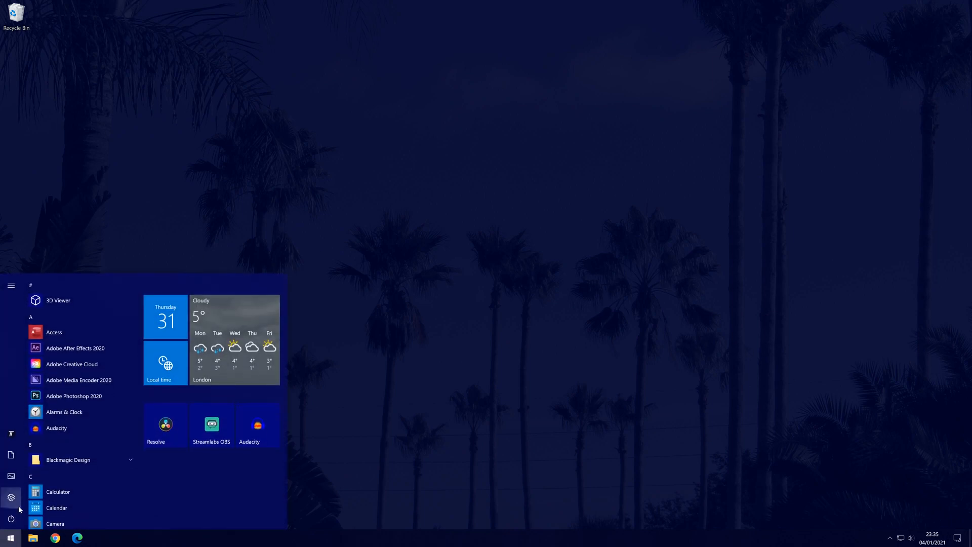
left_click(10, 496)
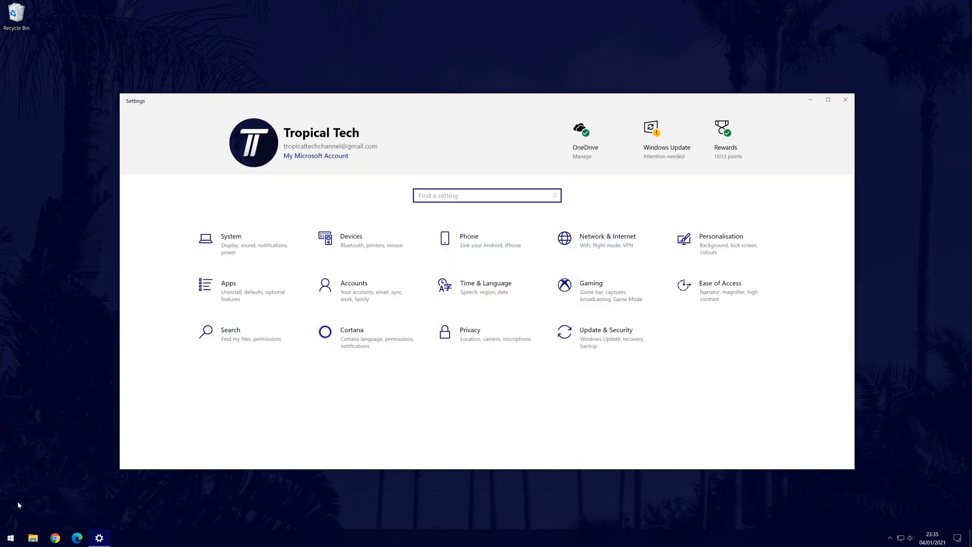
mouse_move(247, 337)
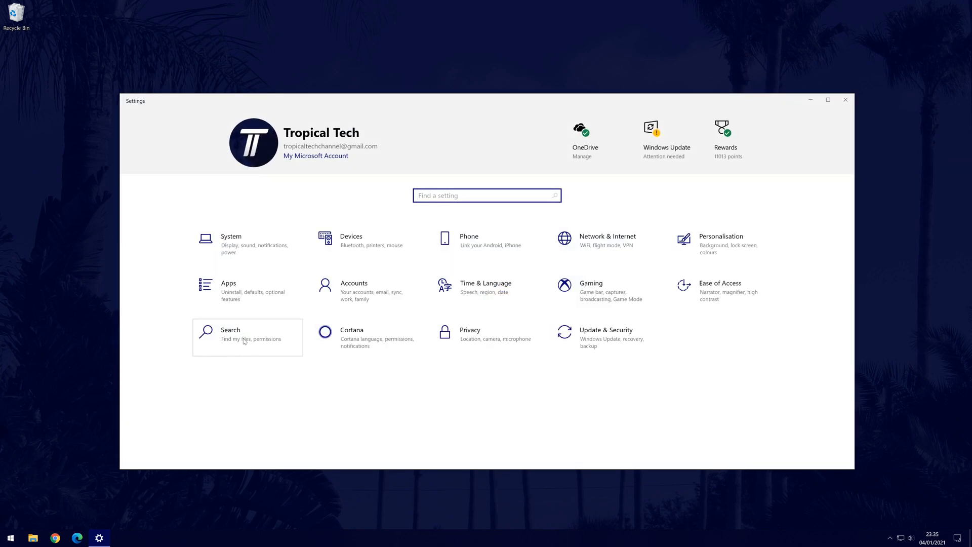
mouse_move(505, 344)
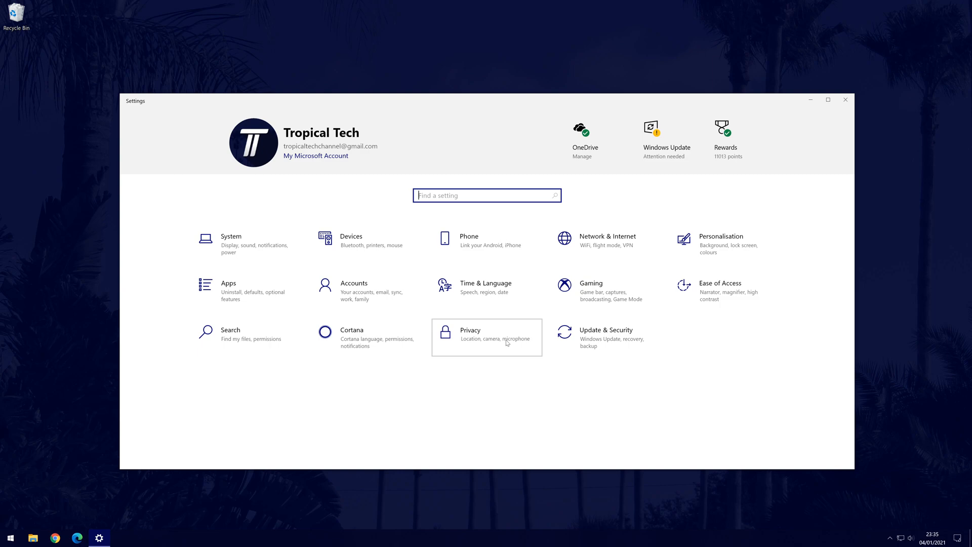
left_click(486, 337)
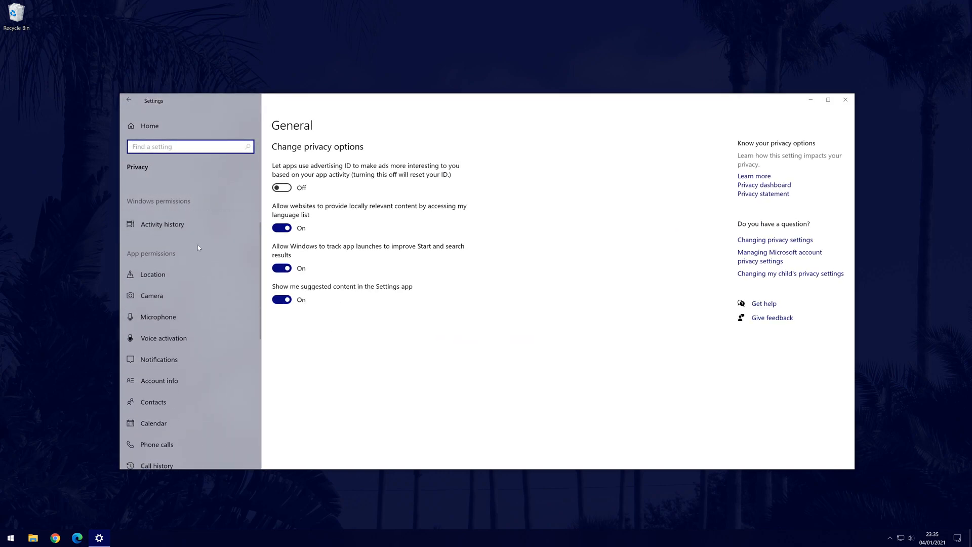
Bring up the Background apps page from the Privacy pane.
scroll("down", 3)
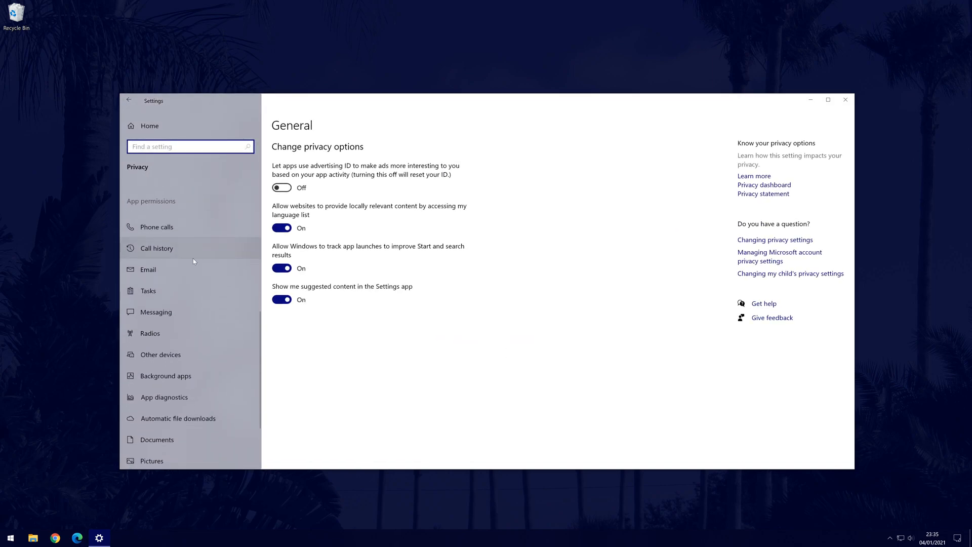
mouse_move(211, 380)
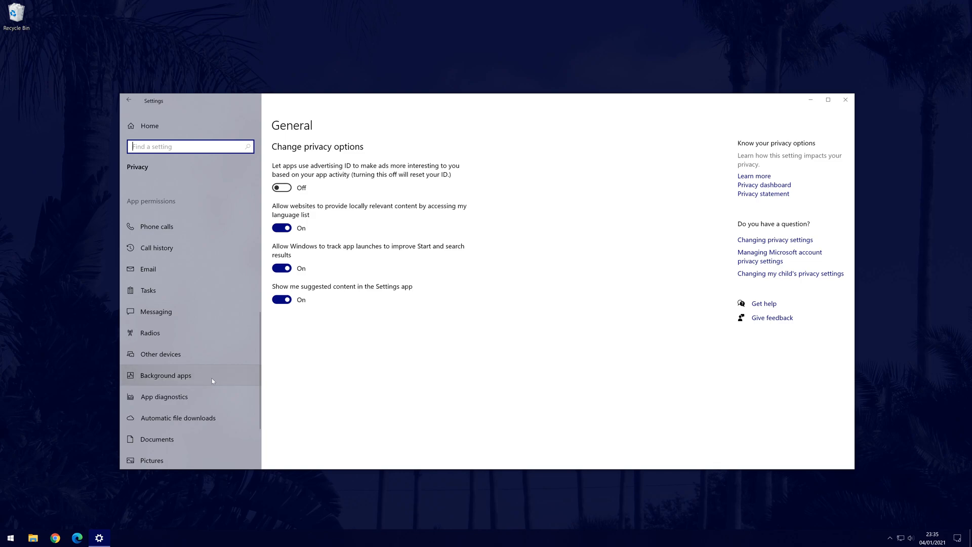
left_click(165, 375)
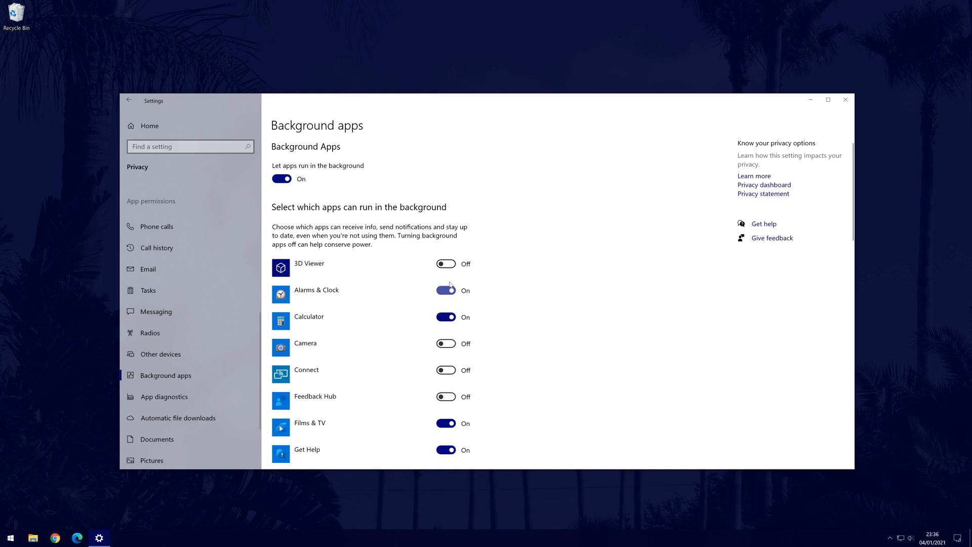
Toggle Alarms & Clock background permission off then back on, and close Settings.
left_click(446, 290)
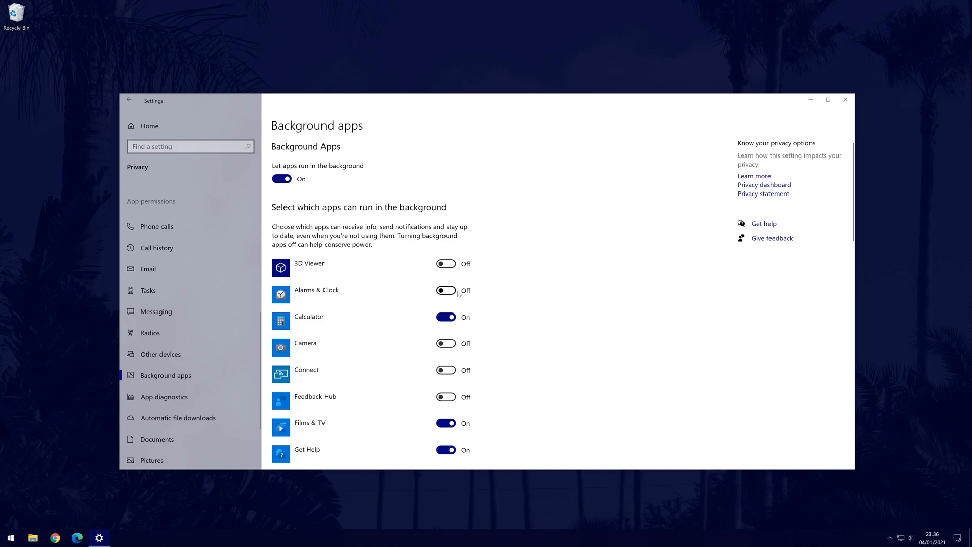
left_click(446, 289)
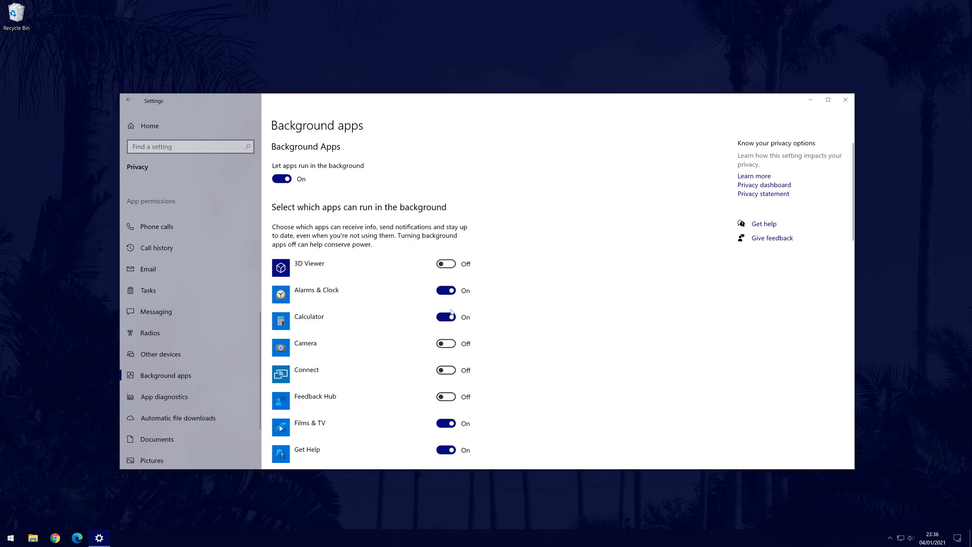
mouse_move(748, 336)
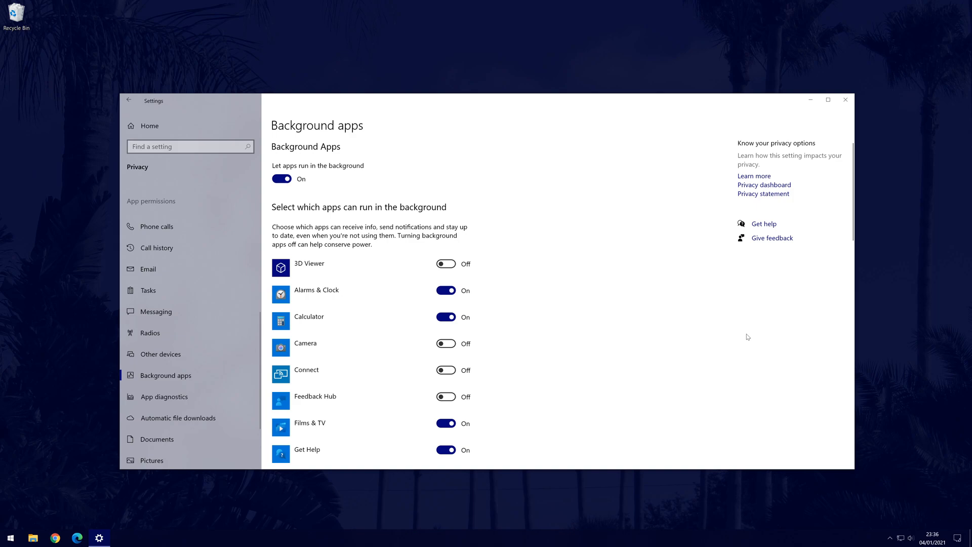
left_click(845, 100)
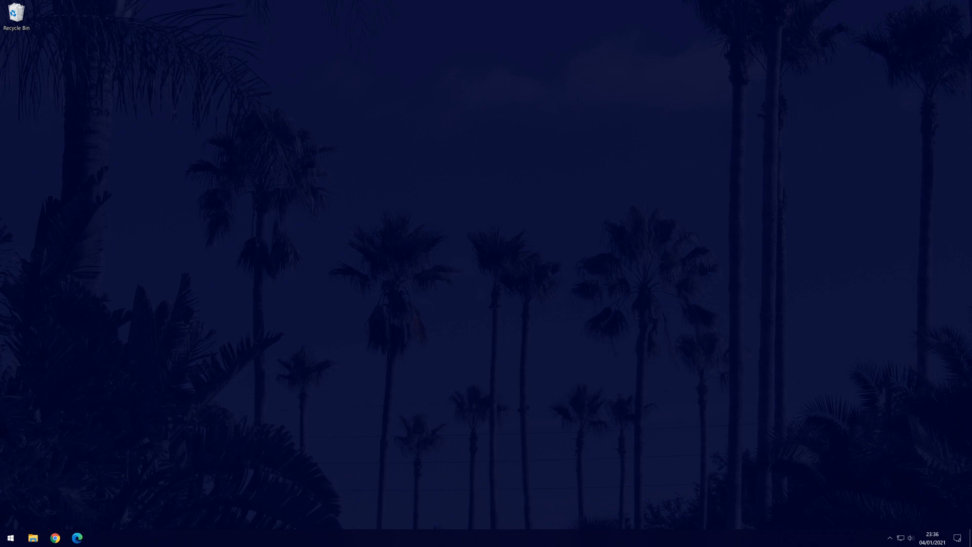
Reach Power Options via System and Security, keeping High performance active and showing additional plans.
left_click(10, 538)
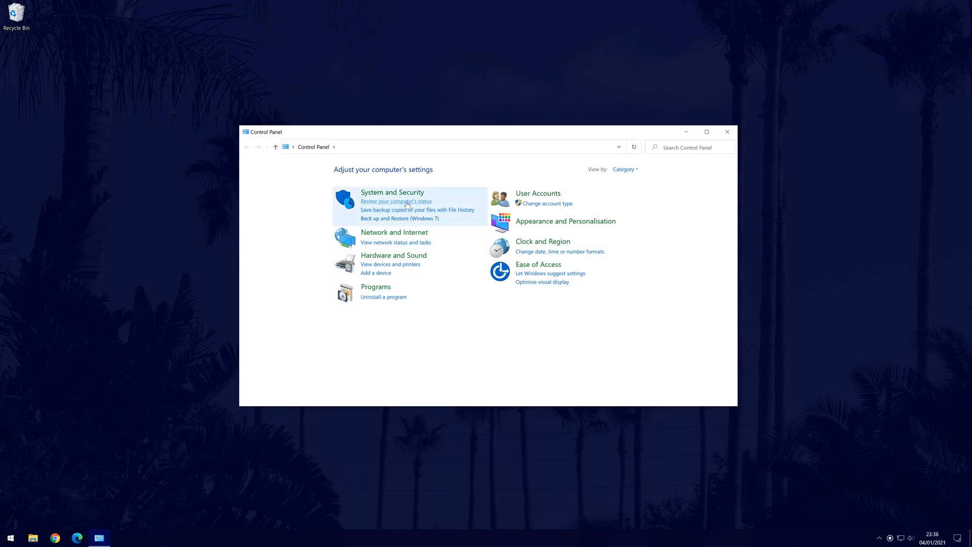
mouse_move(393, 192)
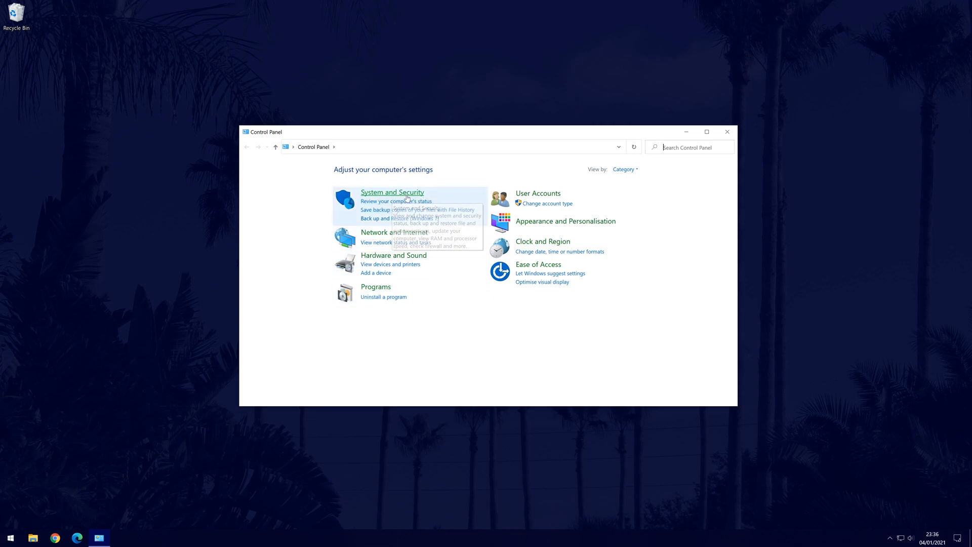
left_click(392, 191)
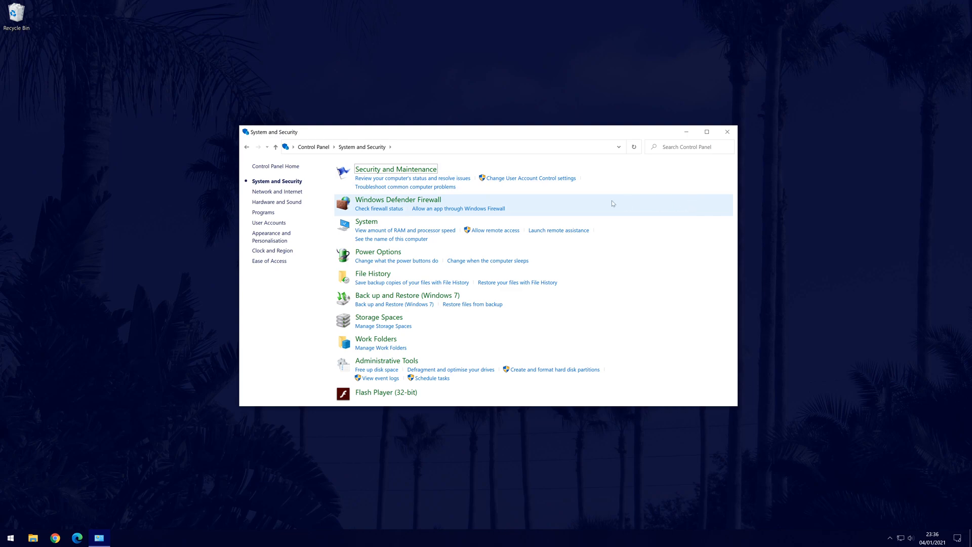
mouse_move(377, 252)
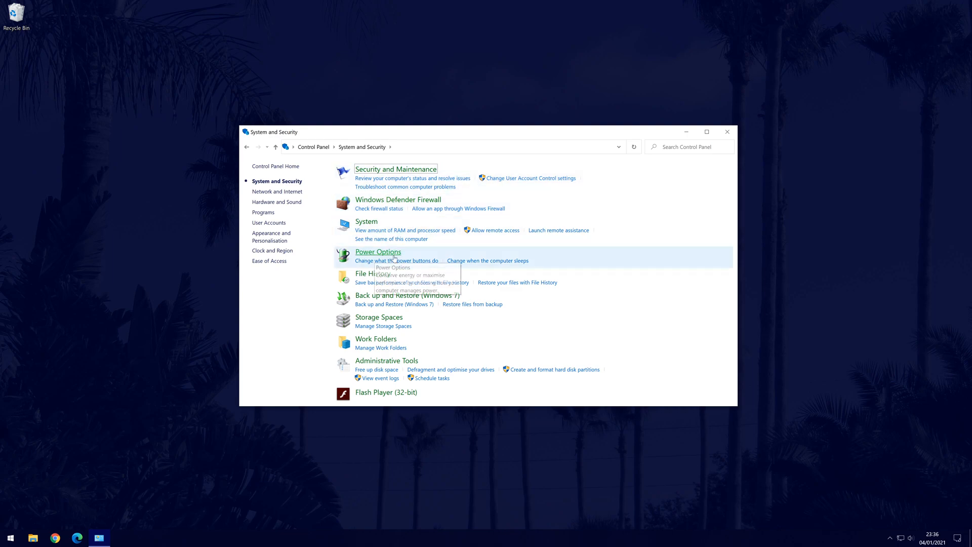
mouse_move(378, 251)
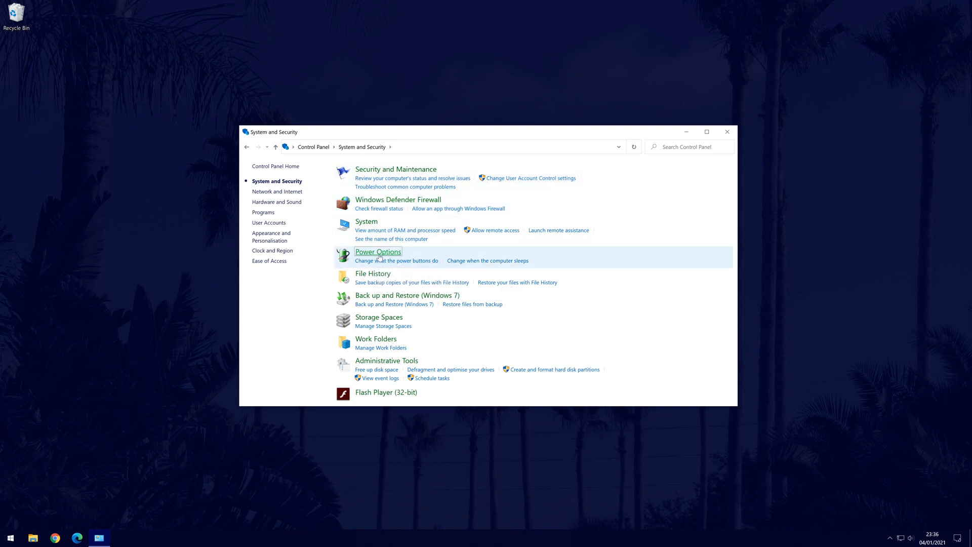
left_click(378, 251)
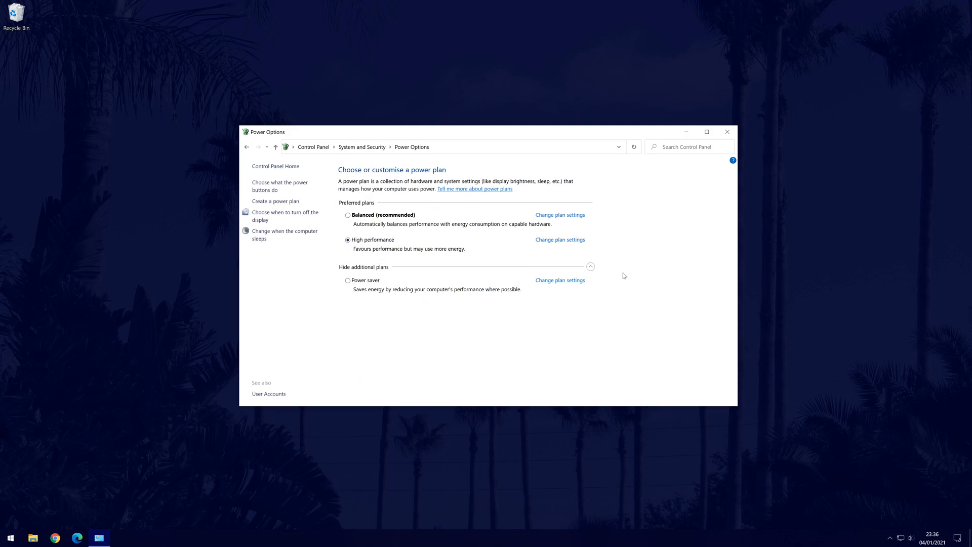
left_click(590, 267)
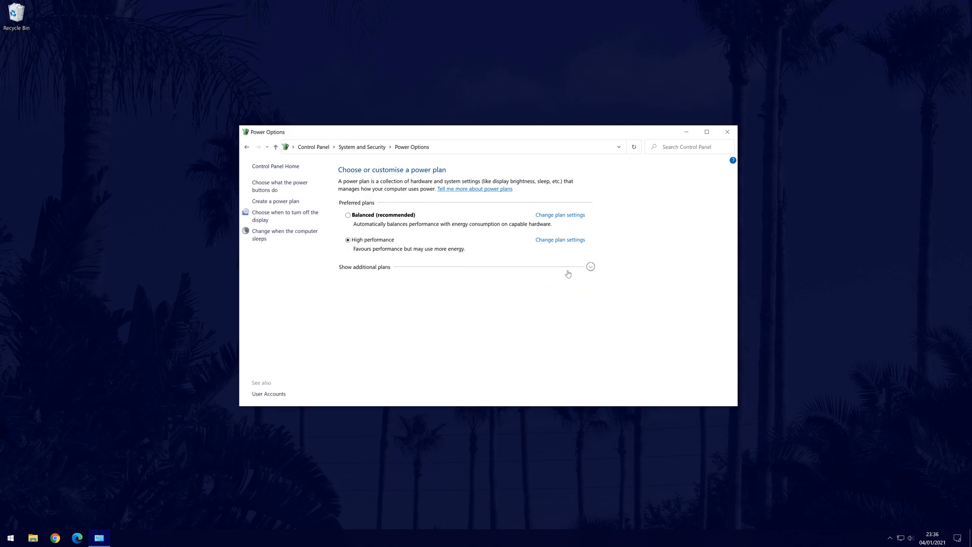
left_click(590, 267)
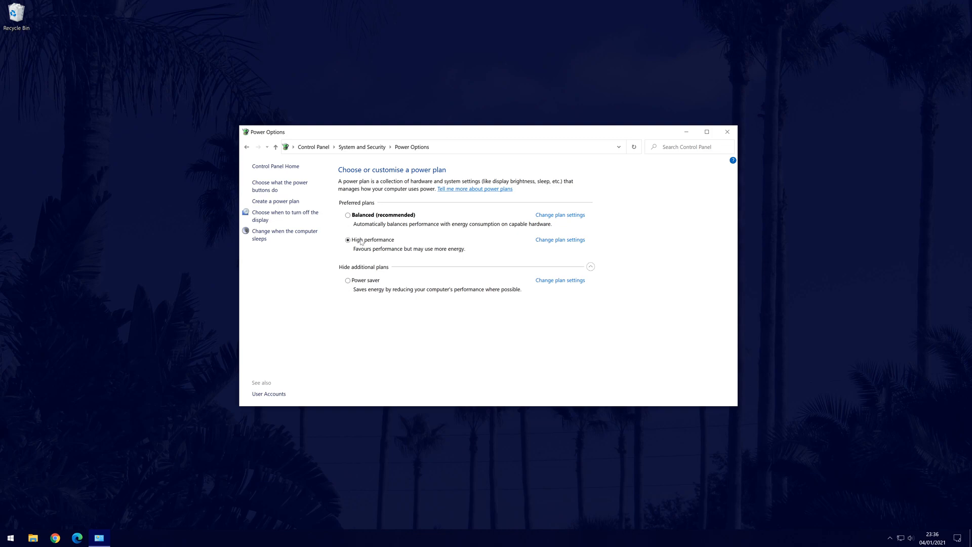
mouse_move(921, 351)
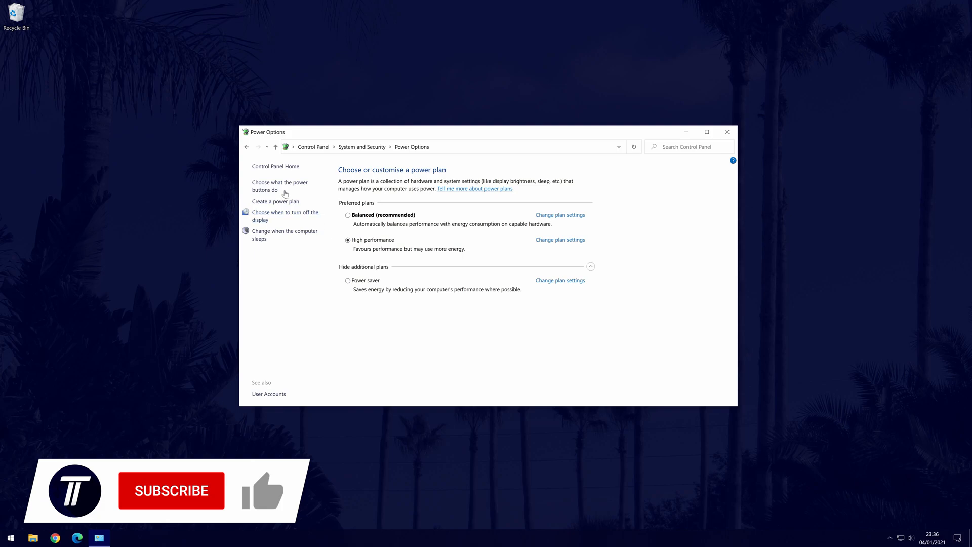
Go to the 'Choose what the power buttons do' page.
left_click(279, 185)
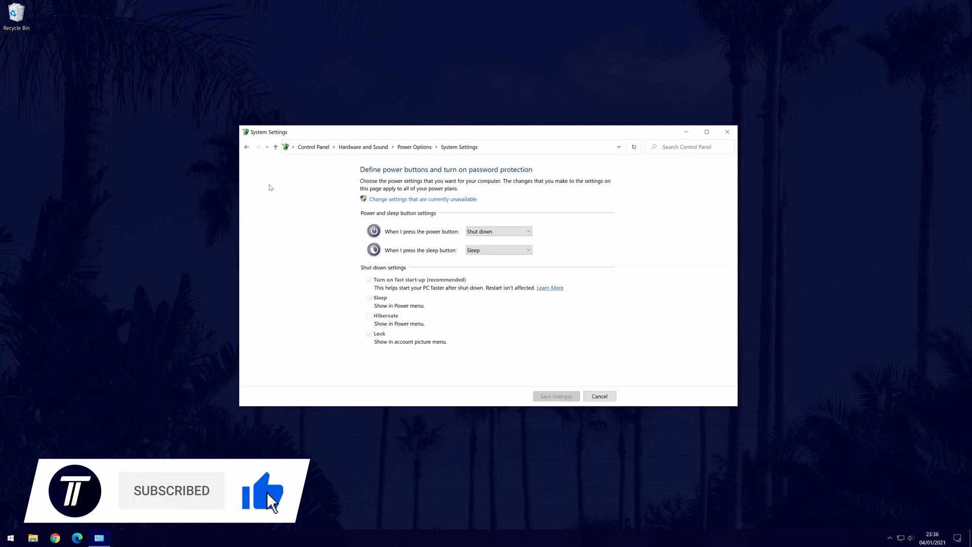
mouse_move(377, 269)
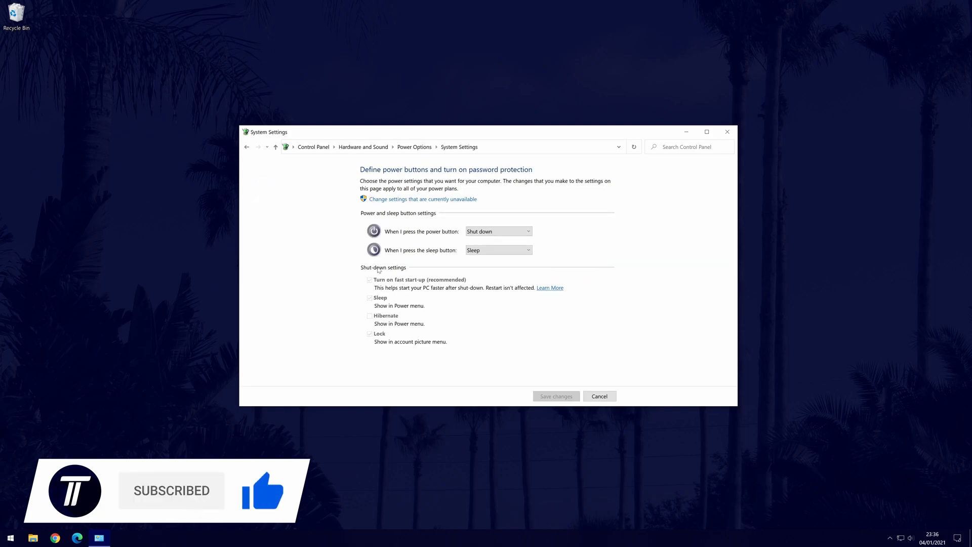
Unlock the greyed-out shutdown settings, confirming 'Turn on fast start-up' is ticked.
left_click(423, 199)
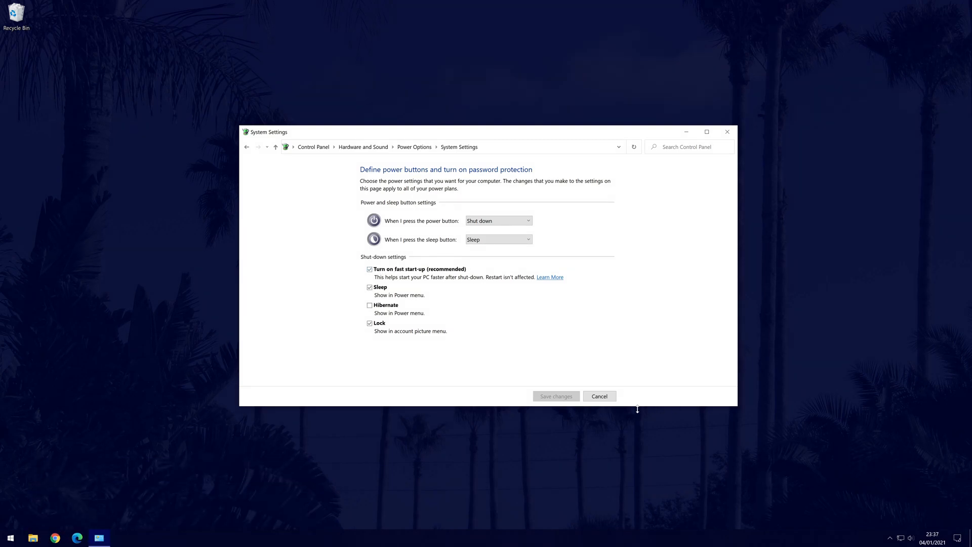
mouse_move(721, 220)
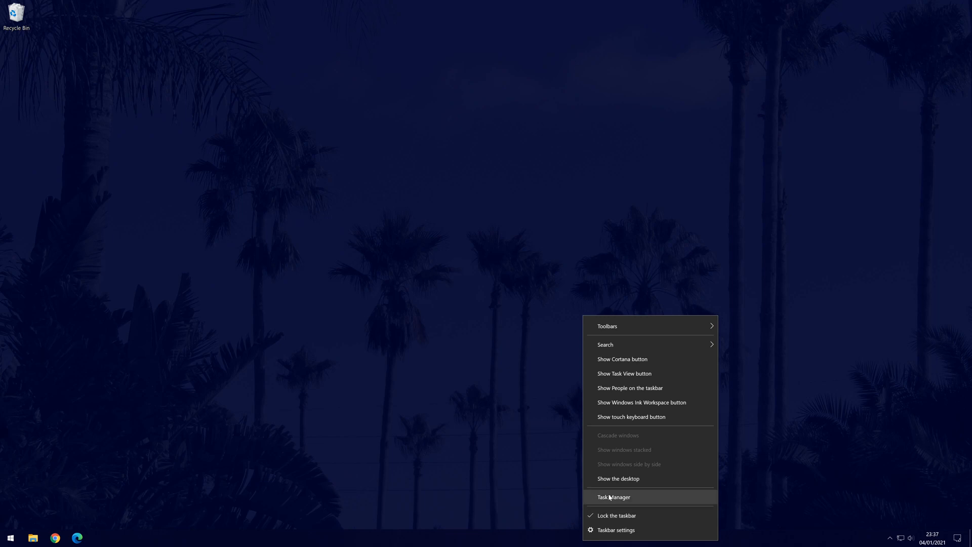
Inspect chrome.exe in Task Manager's Details list and view its priority options.
left_click(614, 497)
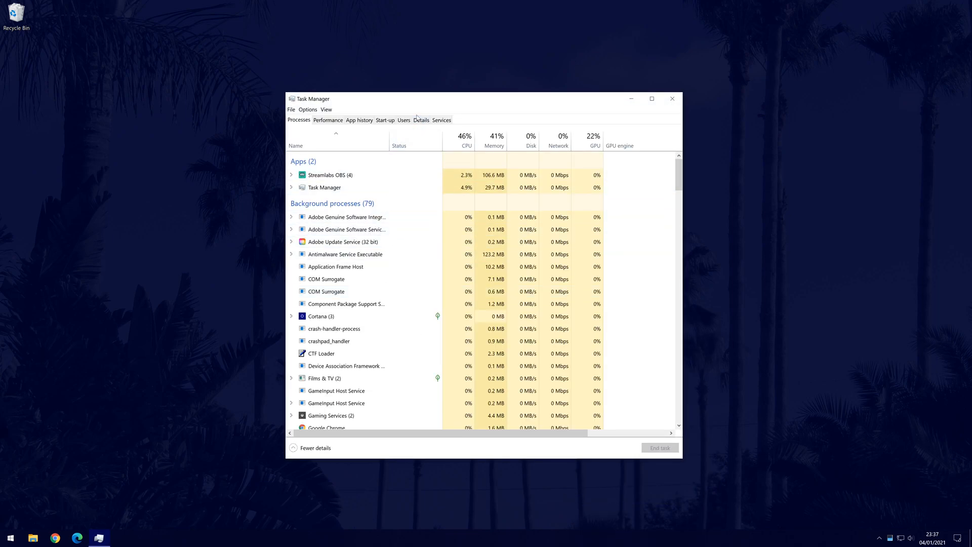
left_click(420, 120)
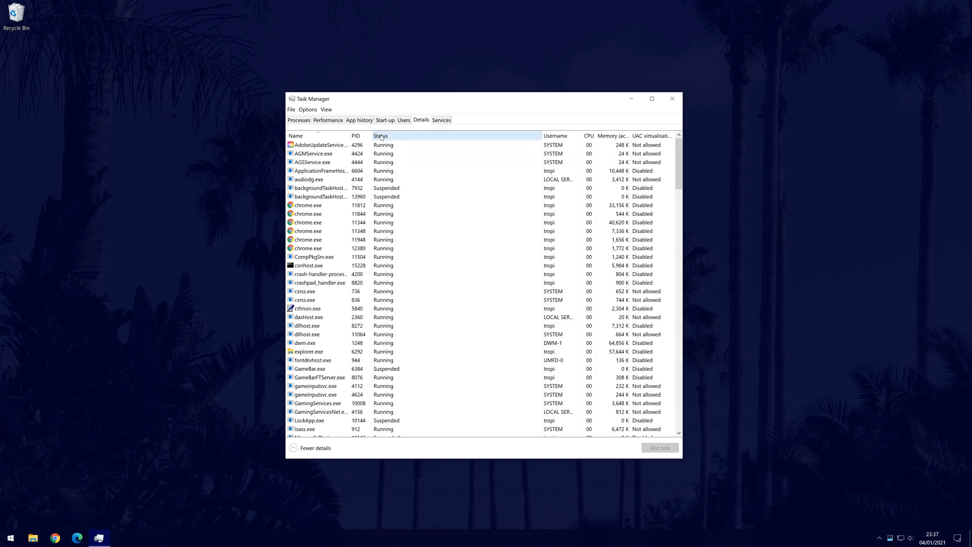
left_click(322, 196)
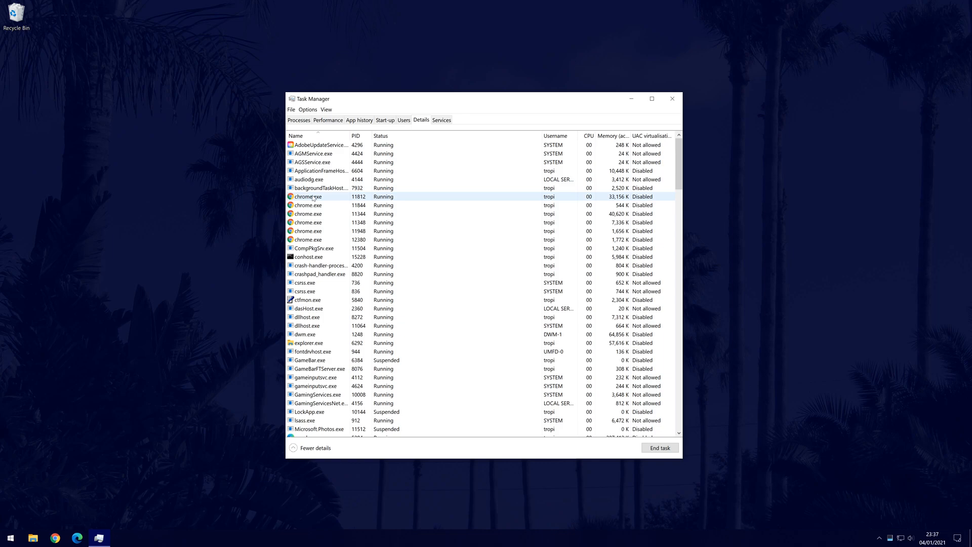
right_click(308, 188)
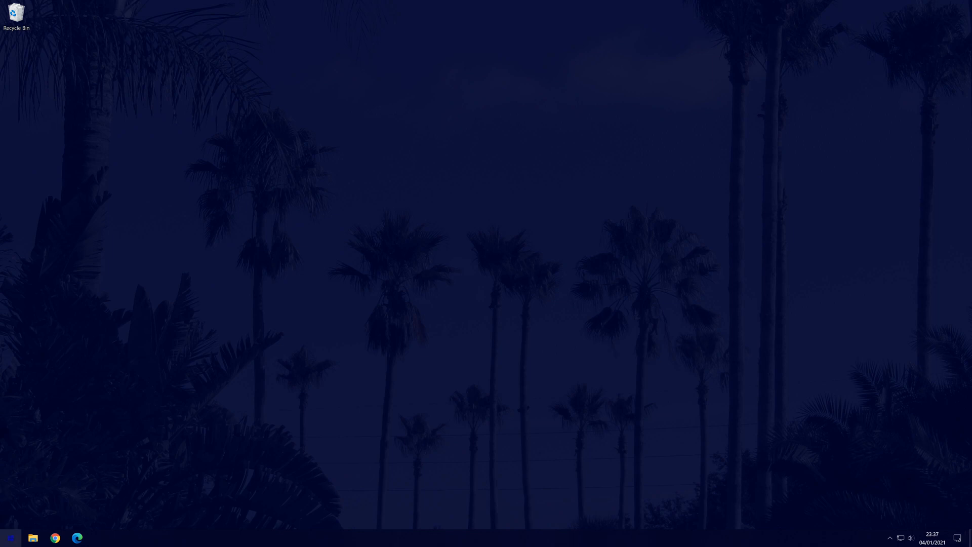
Search Start for 'auda' and go to the Audacity shortcut's file location.
type("auda")
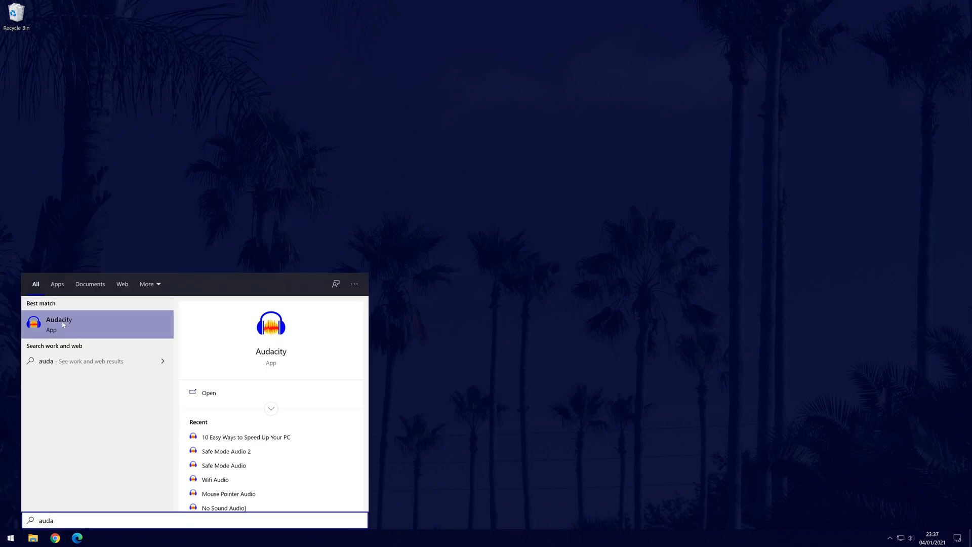
right_click(59, 324)
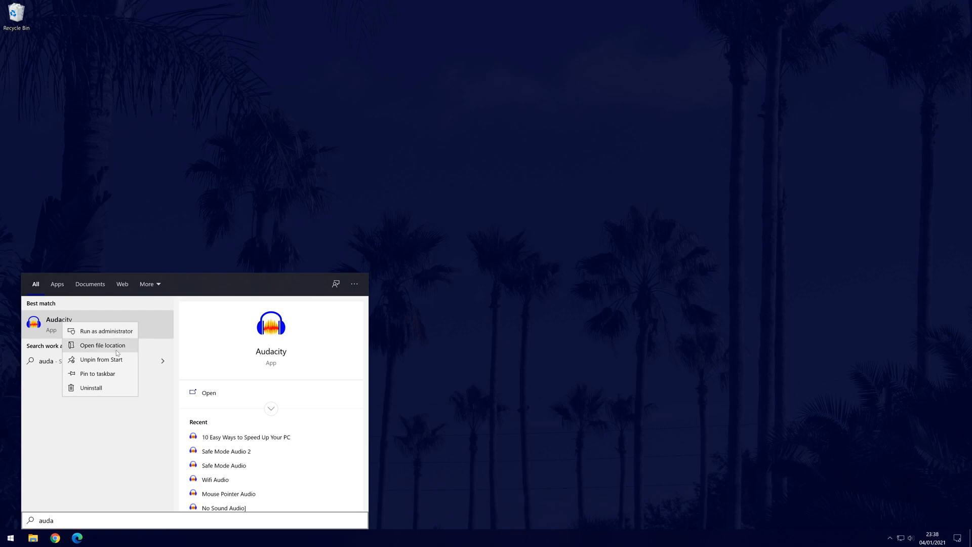
left_click(102, 345)
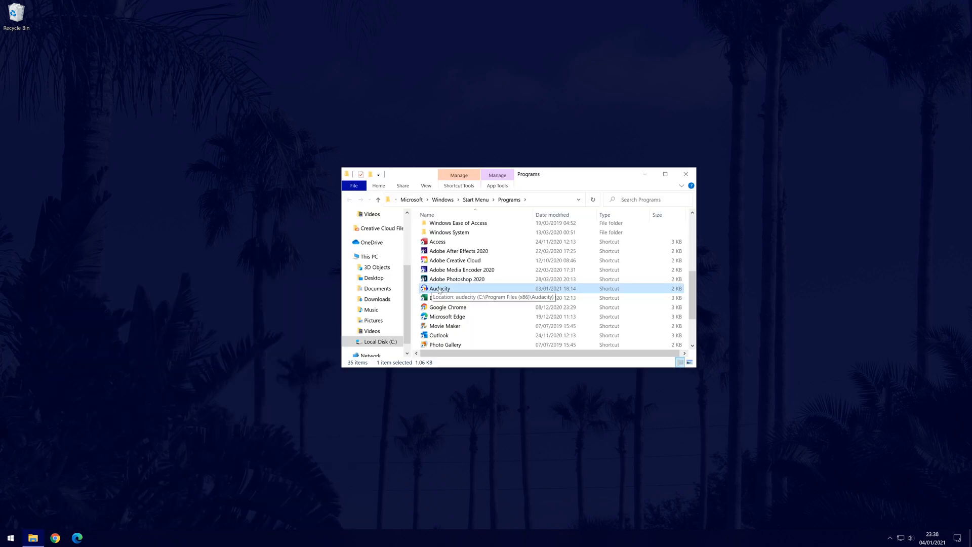
Bring up the Audacity shortcut's Properties dialog.
right_click(439, 288)
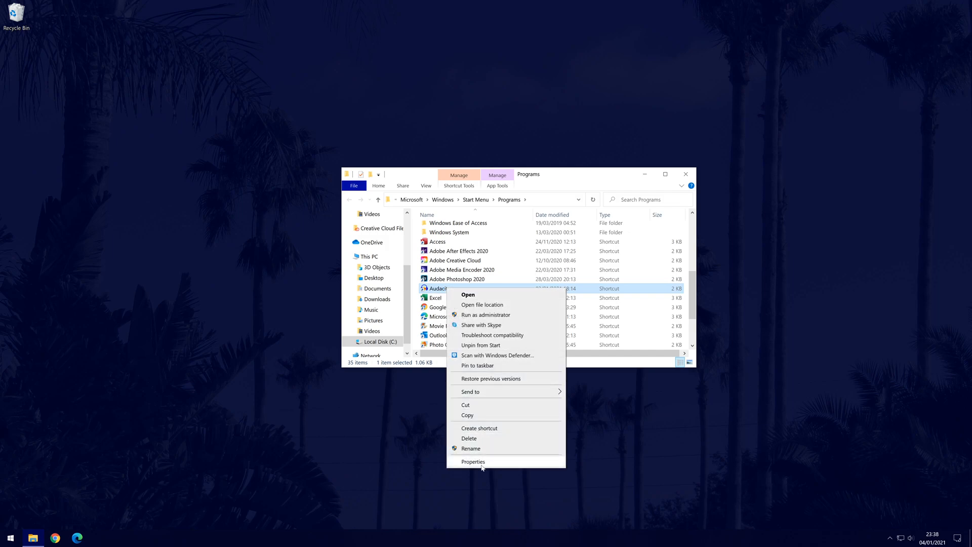
left_click(473, 462)
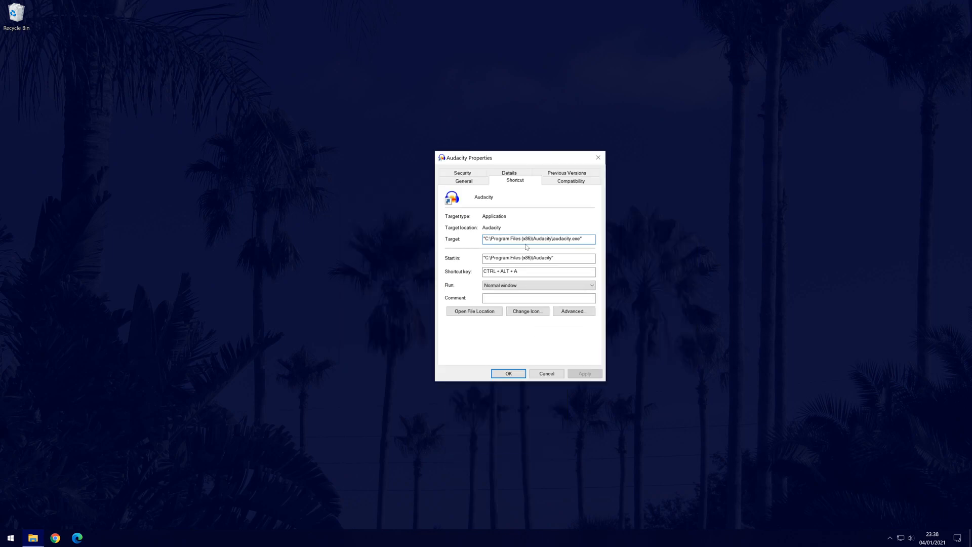
Append /prefetch:1 after the quoted path in the shortcut's Target field.
triple_click(538, 239)
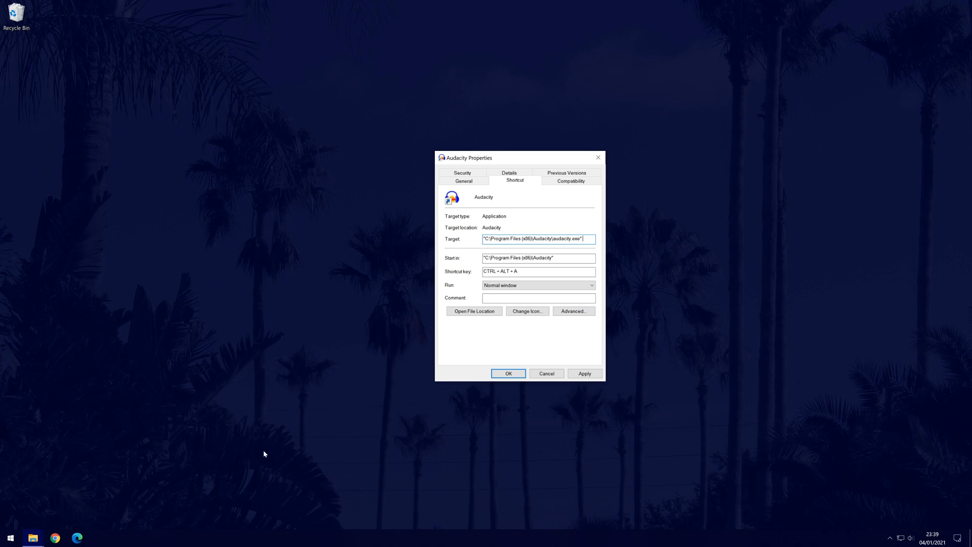
type("/p")
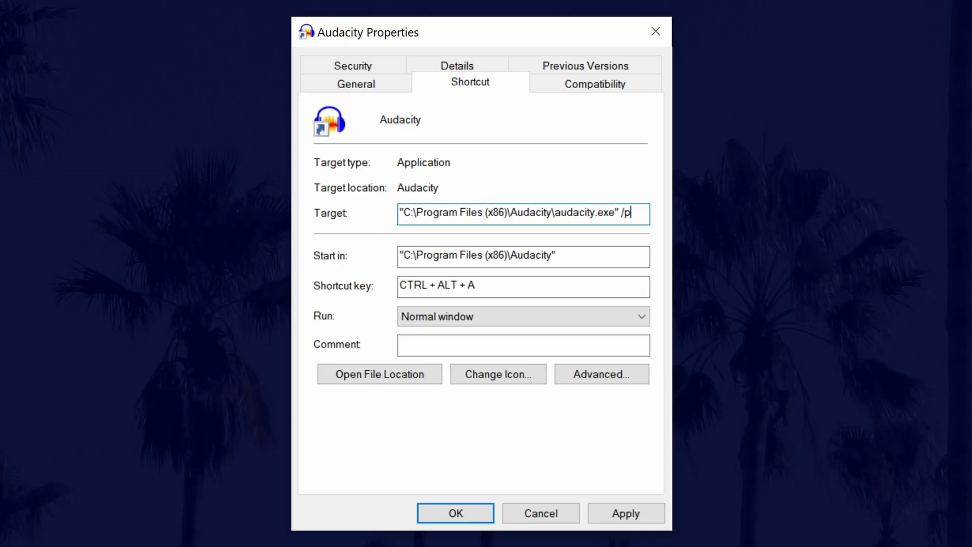
type("ref")
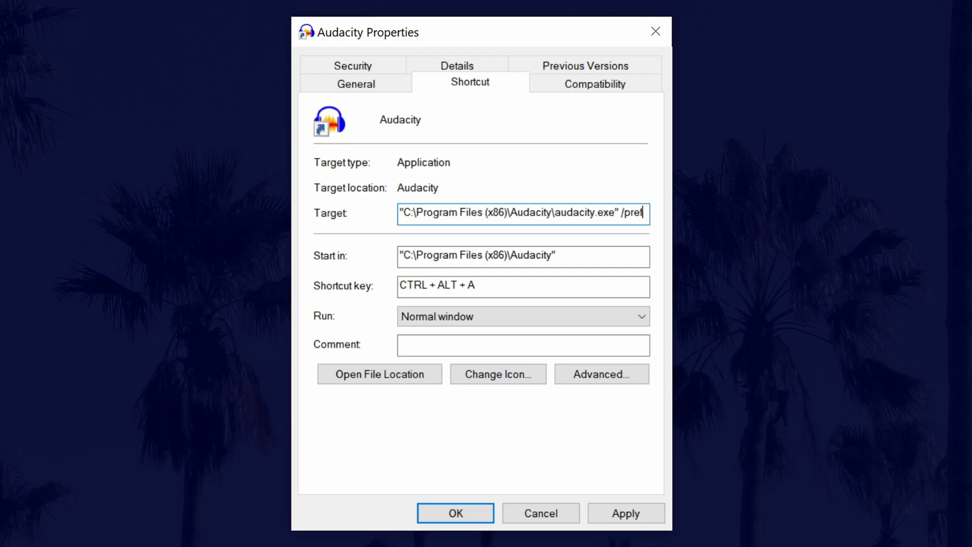
type("etch")
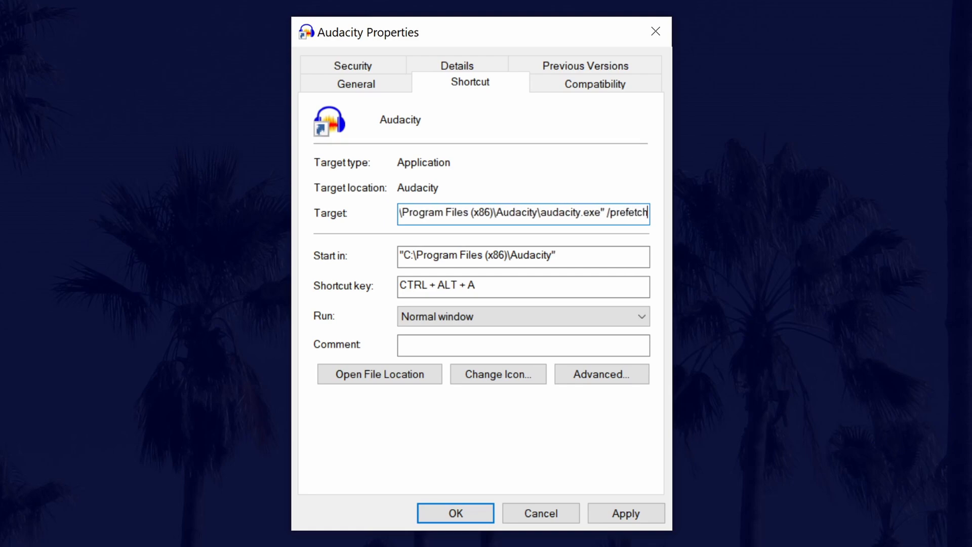
type("1")
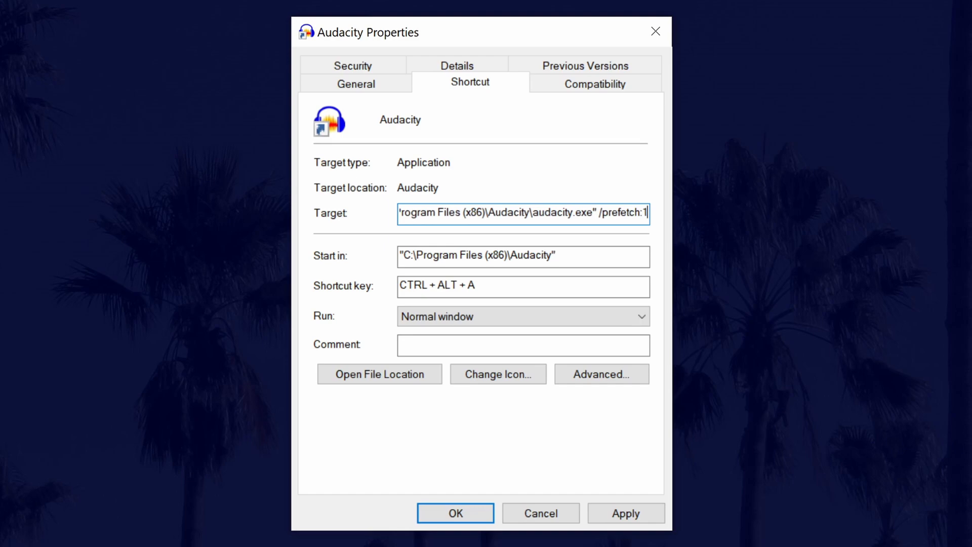
left_click_drag(421, 33, 468, 158)
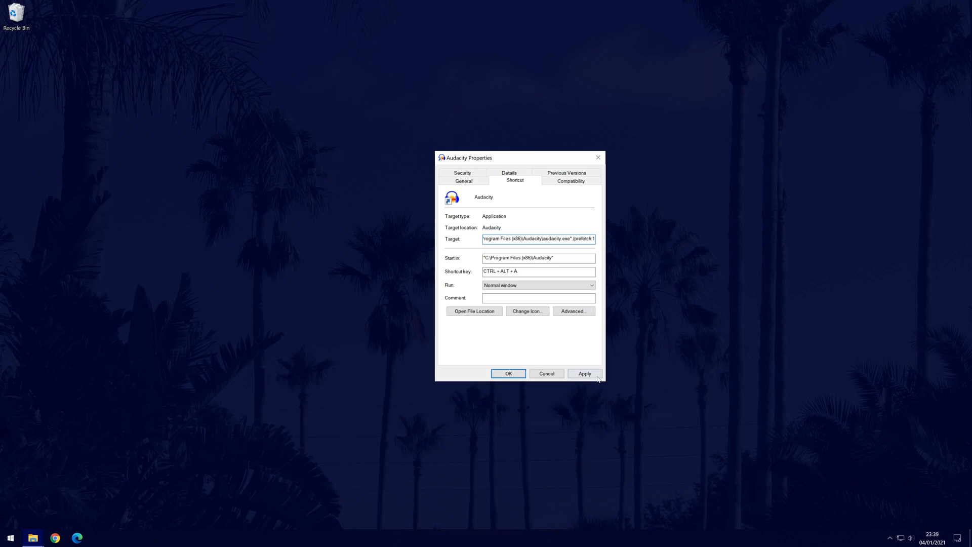
Apply the /prefetch:1 target with administrator permission and launch Audacity, which reports prefetch as unknown.
left_click(583, 373)
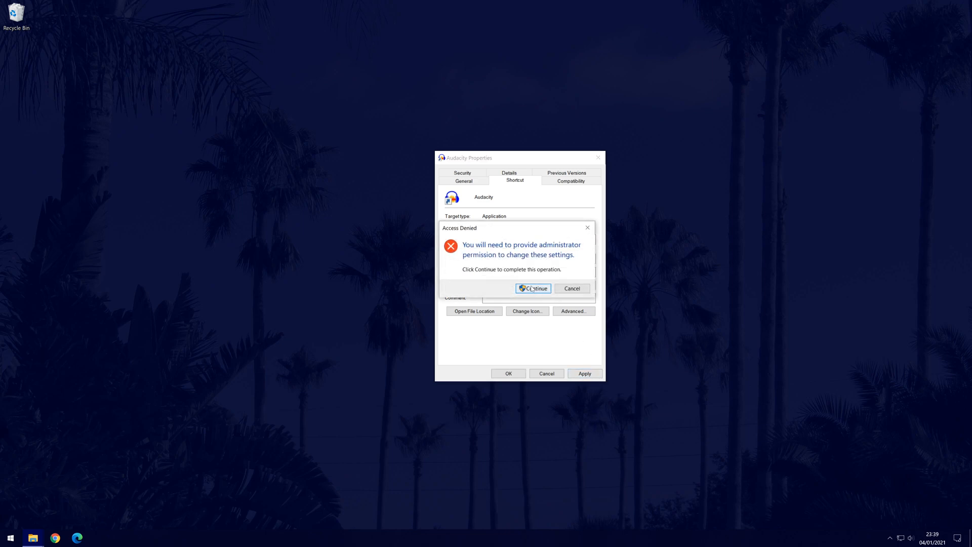
left_click(532, 287)
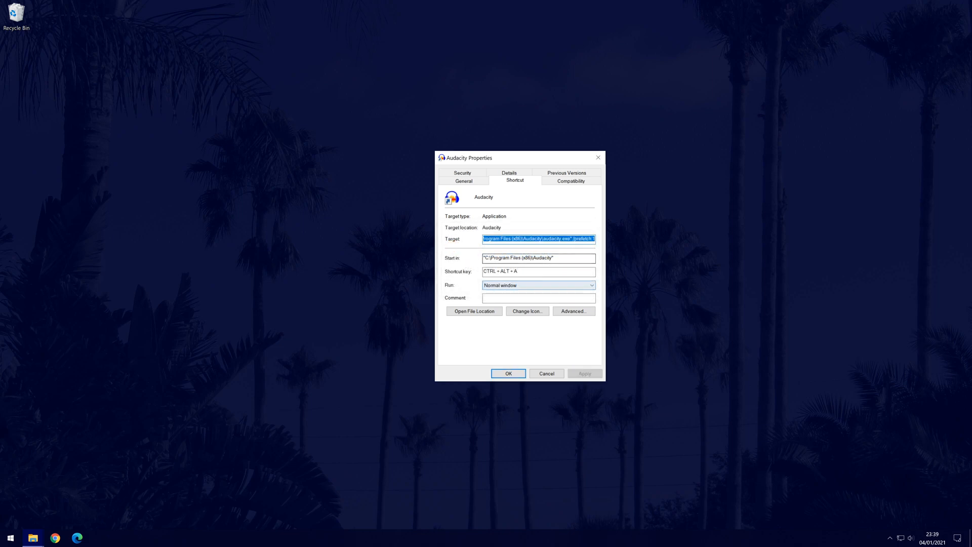
left_click(508, 374)
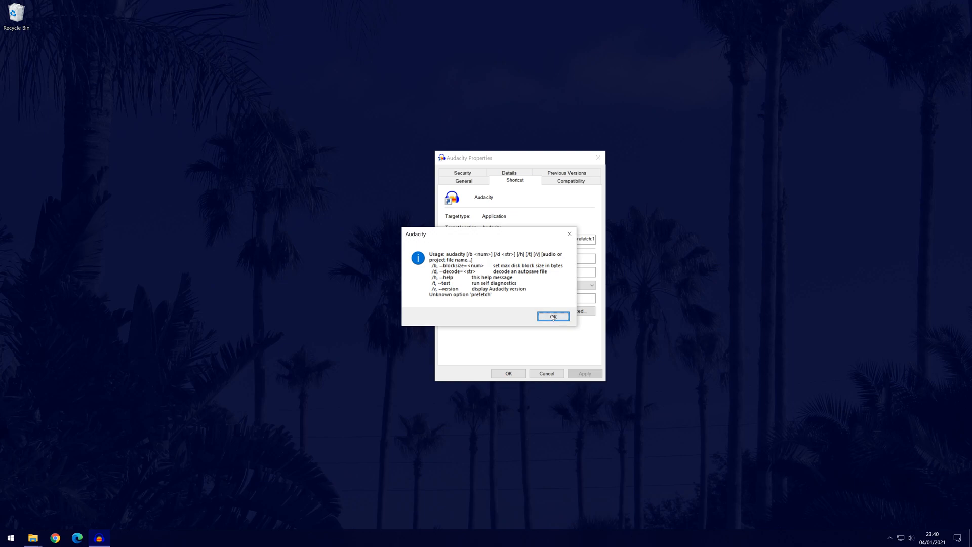
Dismiss Audacity's unknown-option message, strip /prefetch:1 from the shortcut target and close Properties.
left_click(552, 316)
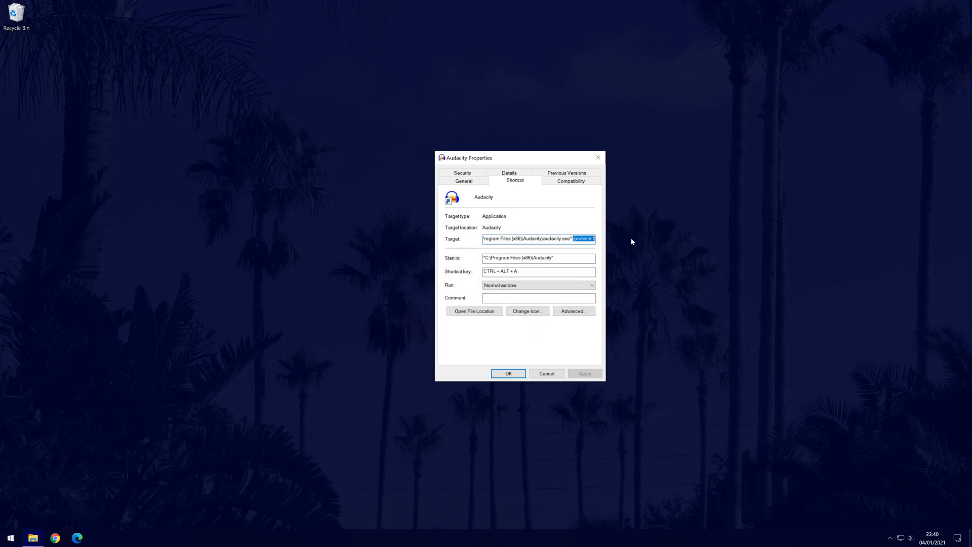
left_click(584, 374)
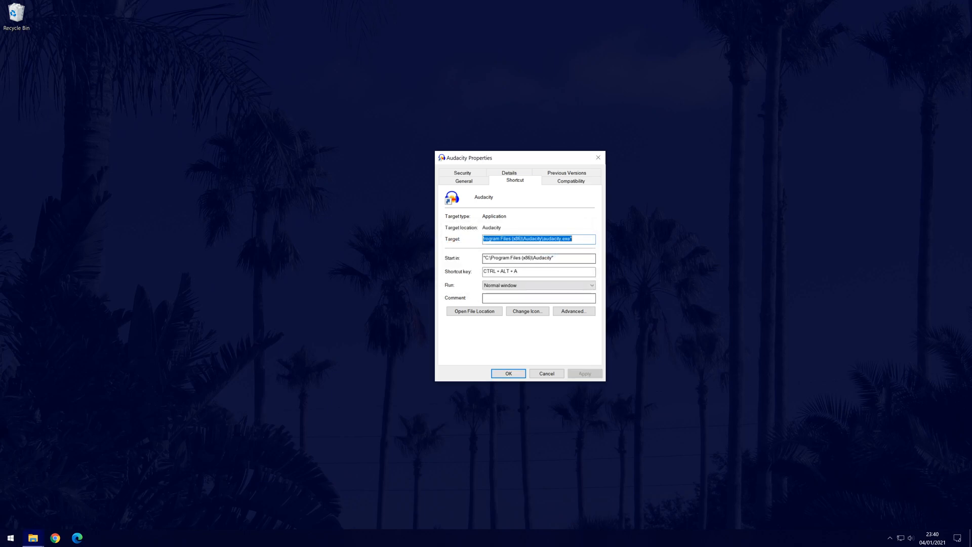
left_click(508, 373)
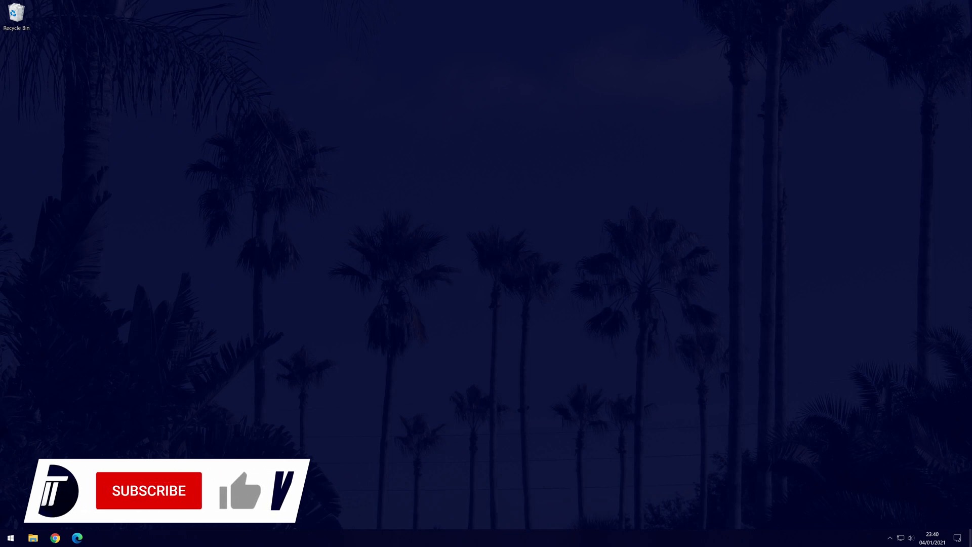
left_click(149, 490)
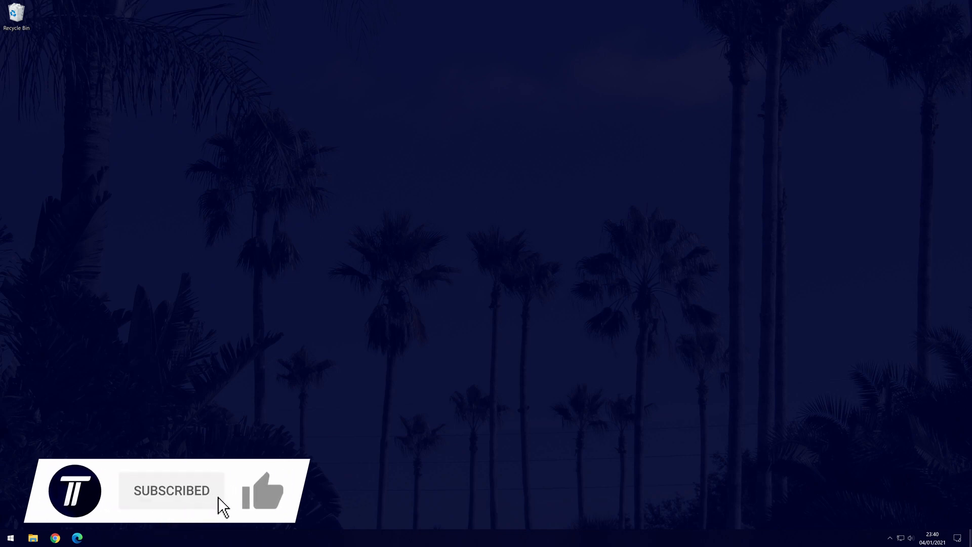